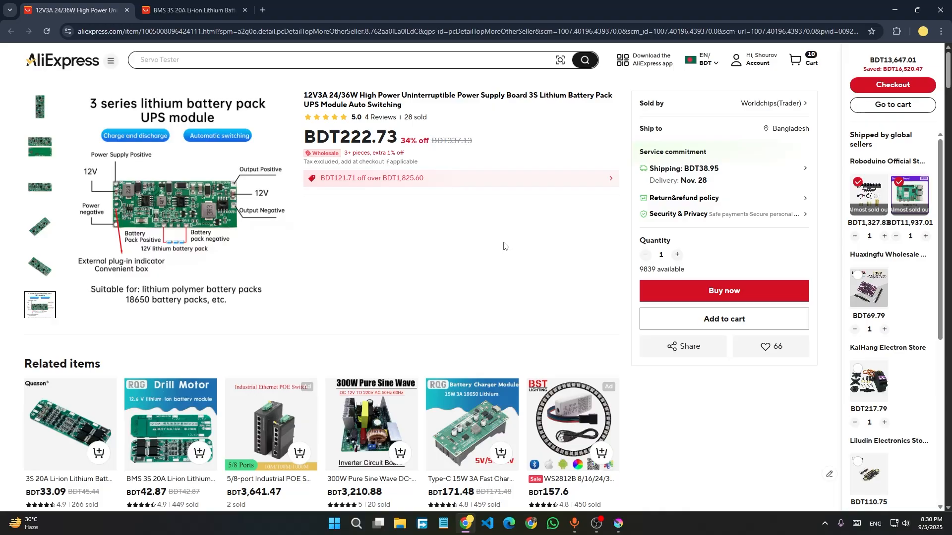
{"action": "mouse_move", "coordinate": [396, 311]}
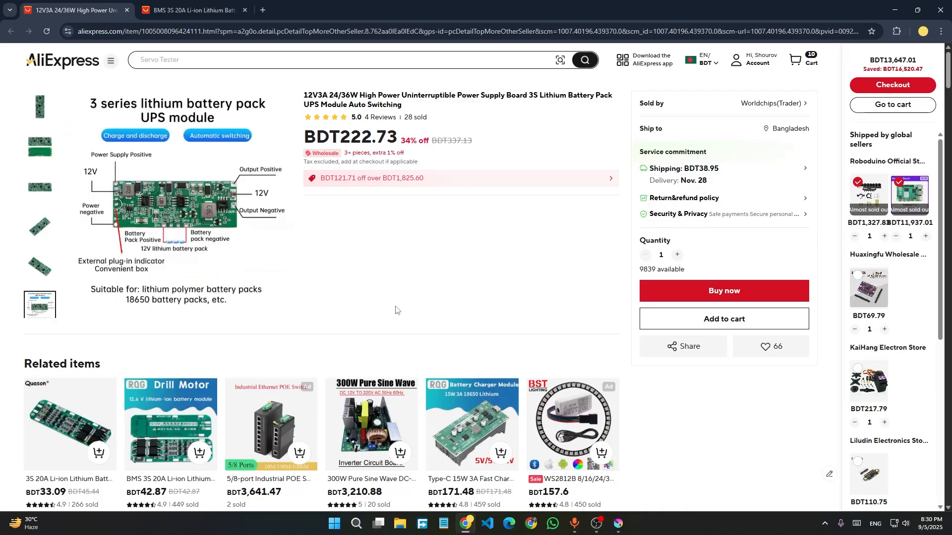
Review the UPS module listing's description, parameters and top/bottom board photos on AliExpress
{"action": "scroll", "scroll_direction": "down", "scroll_amount": 3}
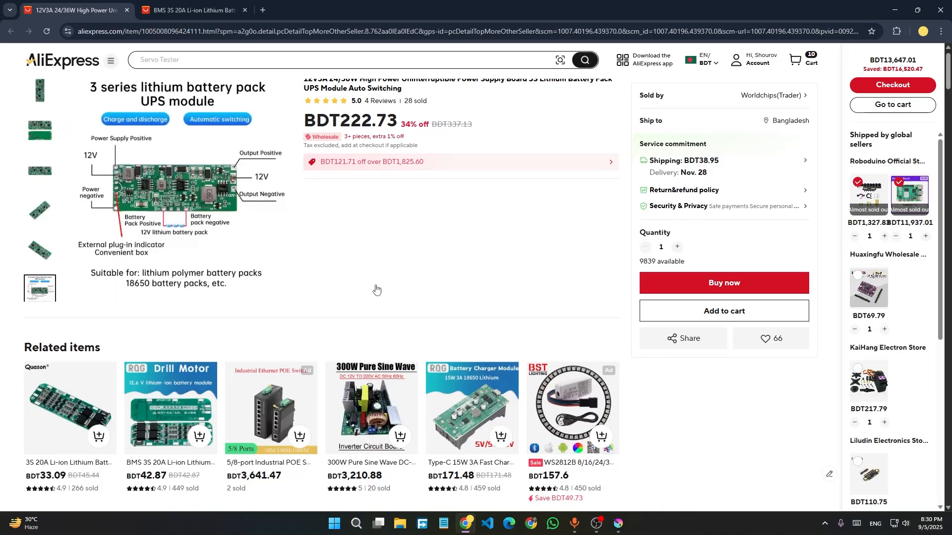
{"action": "scroll", "scroll_direction": "down", "scroll_amount": 3}
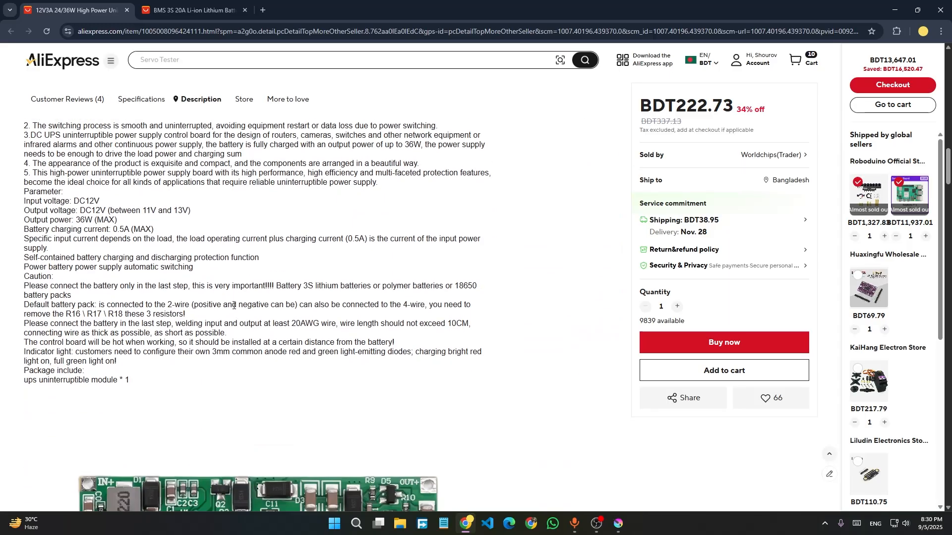
{"action": "scroll", "scroll_direction": "down", "scroll_amount": 3}
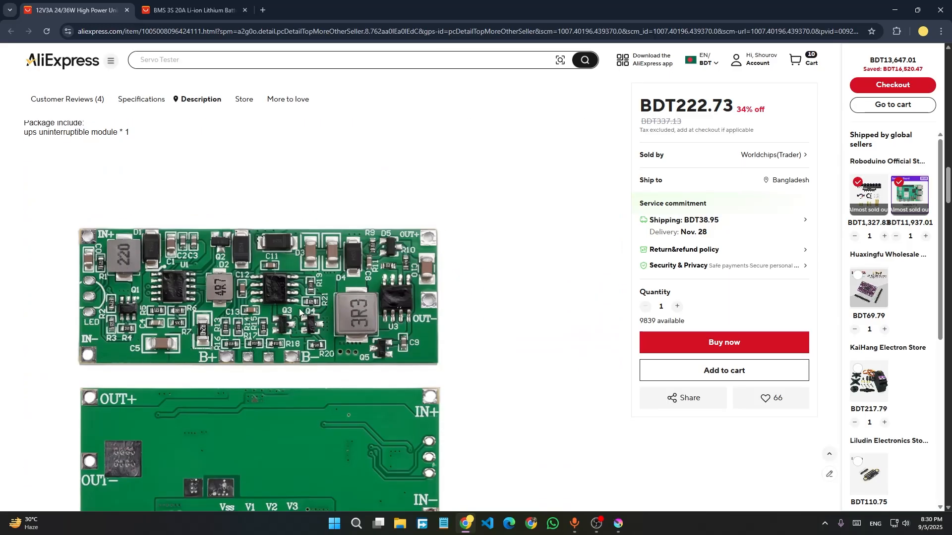
{"action": "scroll", "scroll_direction": "down", "scroll_amount": 3}
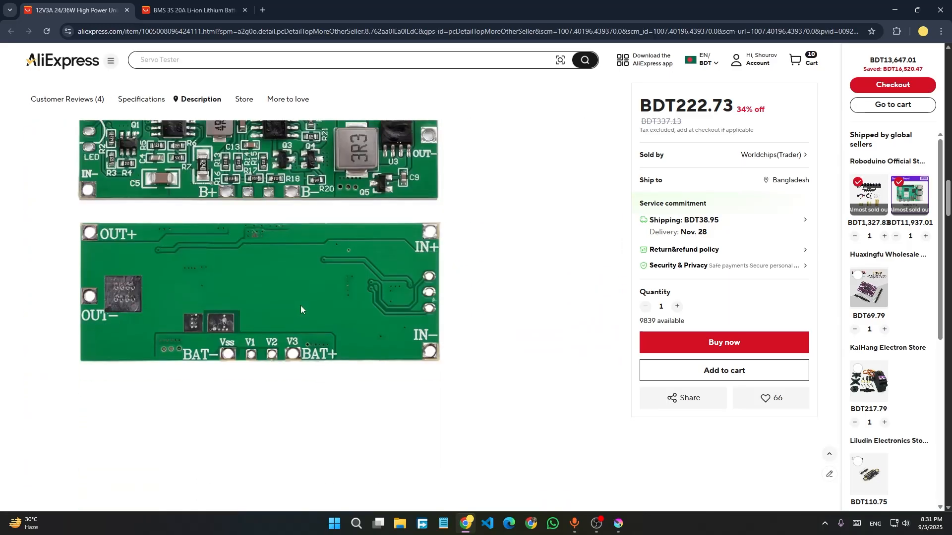
{"action": "left_click", "coordinate": [616, 523]}
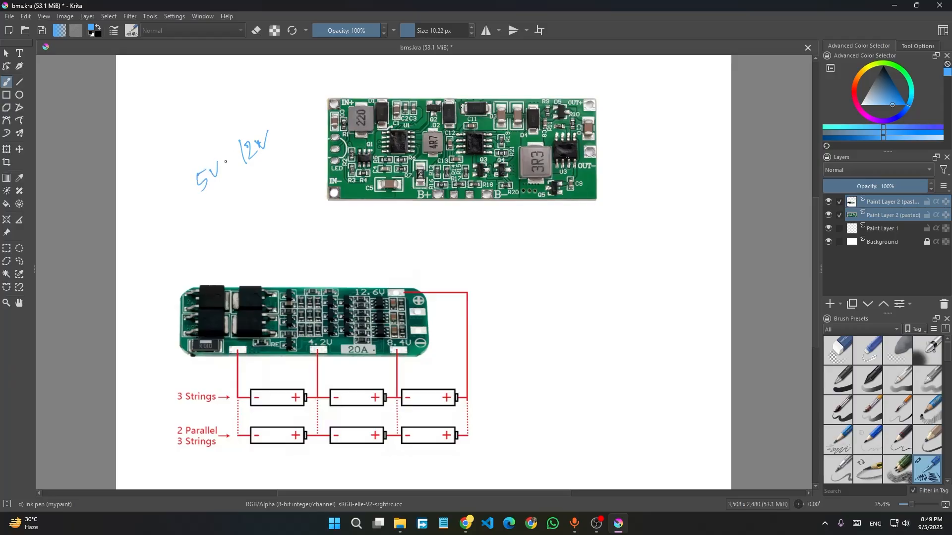
Handwrite the 5V–12V input, 12V output and 12.6V labels and draw B+/B- wires to the BMS board
{"action": "left_click_drag", "start_coordinate": [223, 165], "coordinate": [234, 161]}
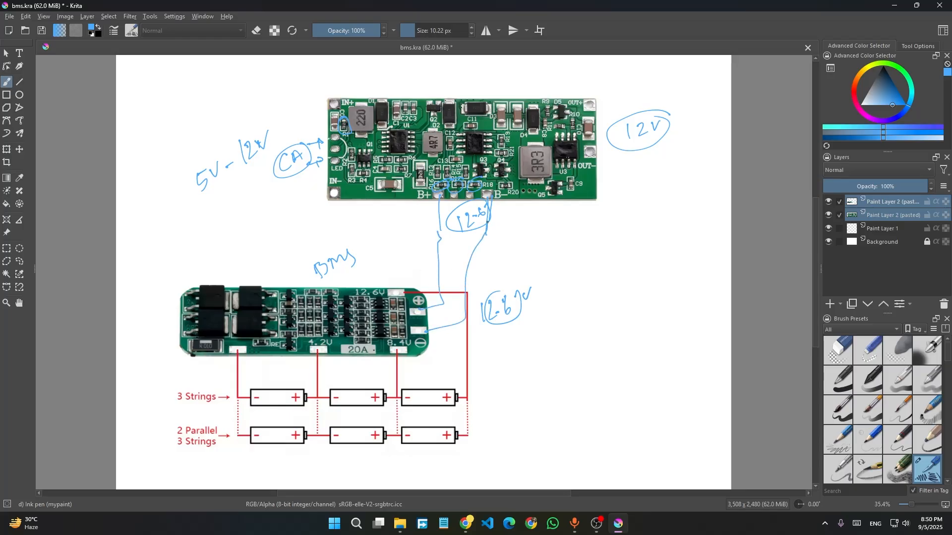
{"action": "mouse_move", "coordinate": [523, 241]}
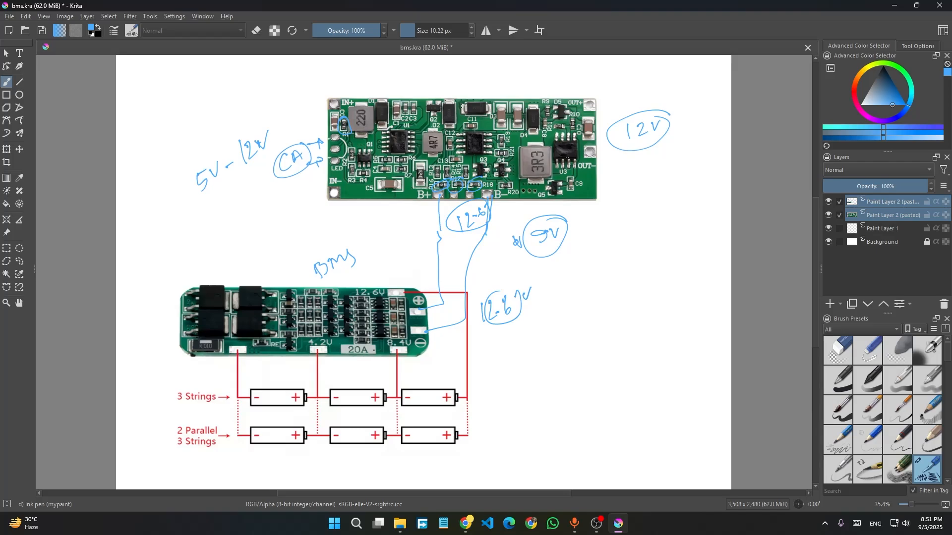
{"action": "mouse_move", "coordinate": [630, 115]}
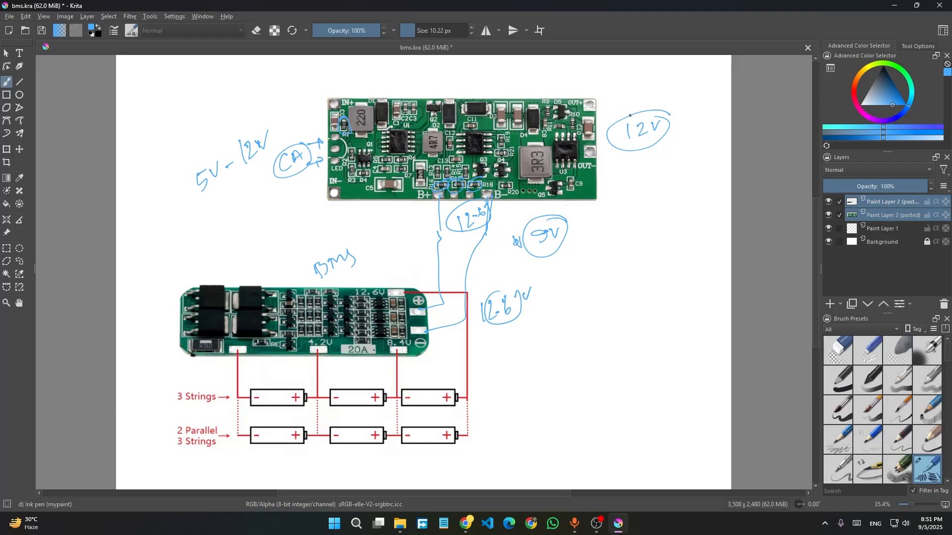